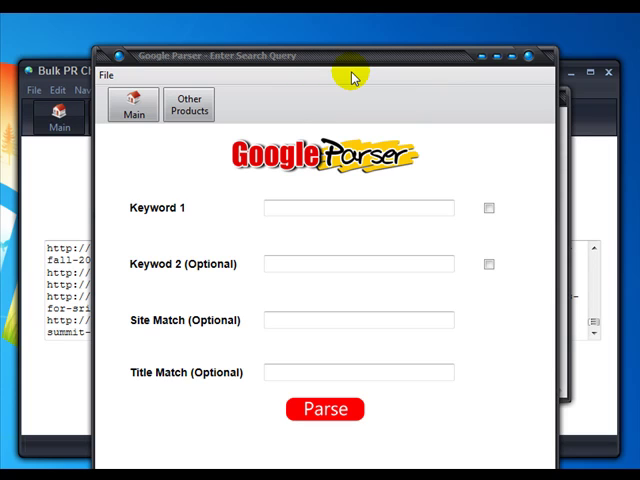
pyautogui.moveTo(376, 60)
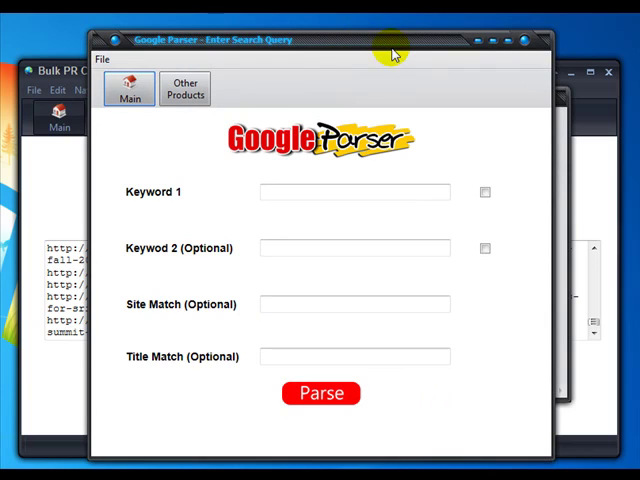
# Enter 'blog comments powered by Disqus' as Keyword 1 and enable its option
pyautogui.click(354, 192)
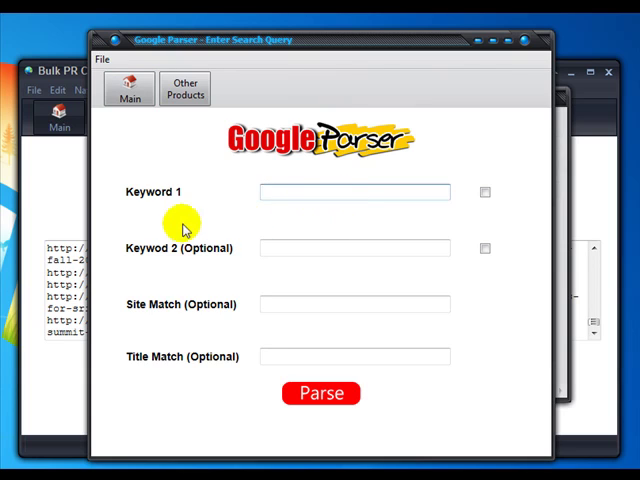
pyautogui.write('blog comments powered by Disqus')
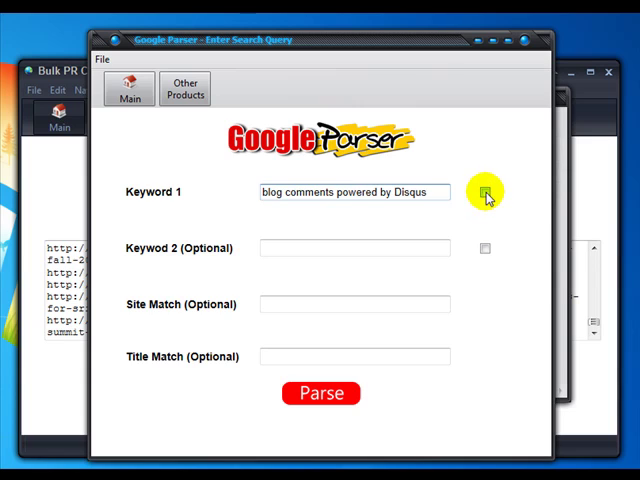
pyautogui.click(484, 192)
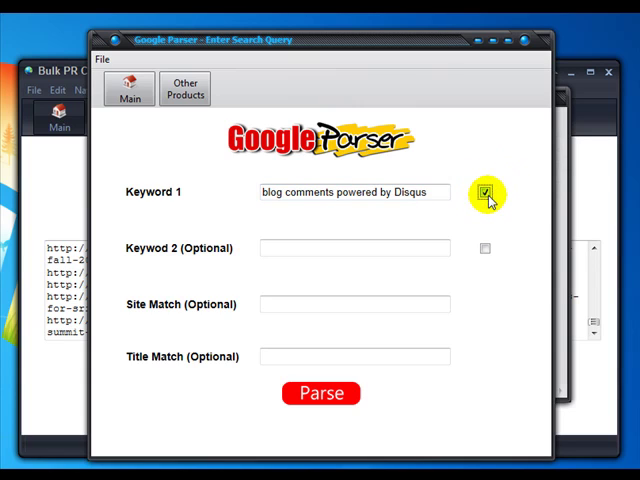
pyautogui.click(486, 192)
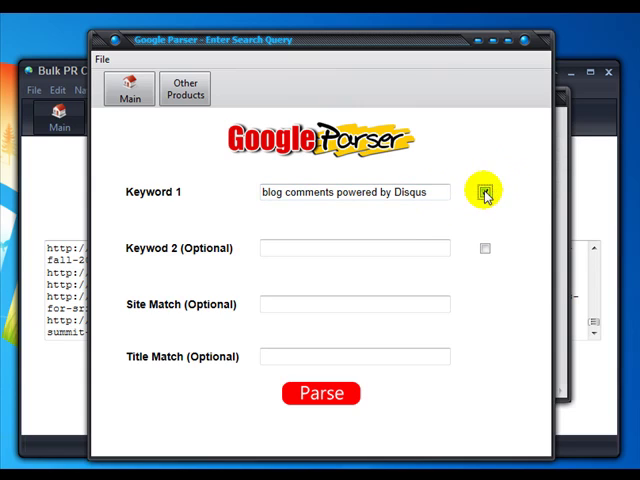
pyautogui.click(484, 192)
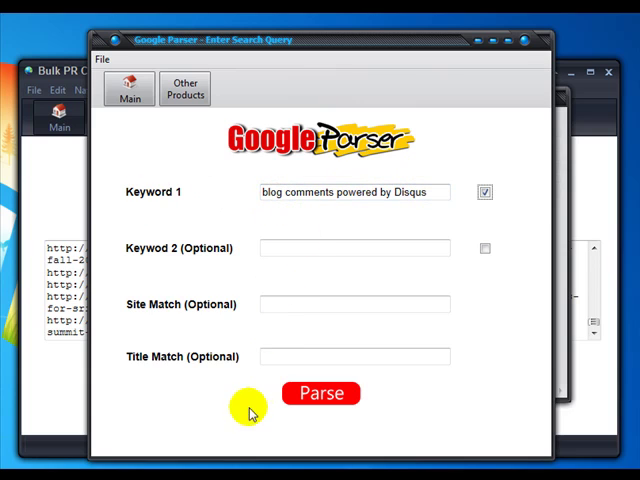
pyautogui.moveTo(290, 368)
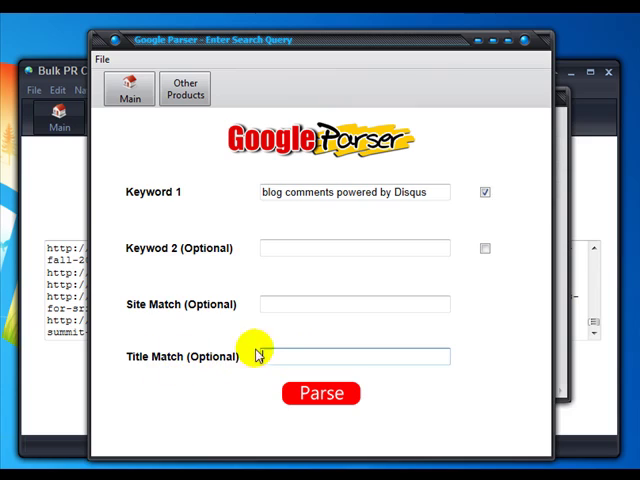
# Enter 'internet marketing' as the Title Match phrase
pyautogui.write('int')
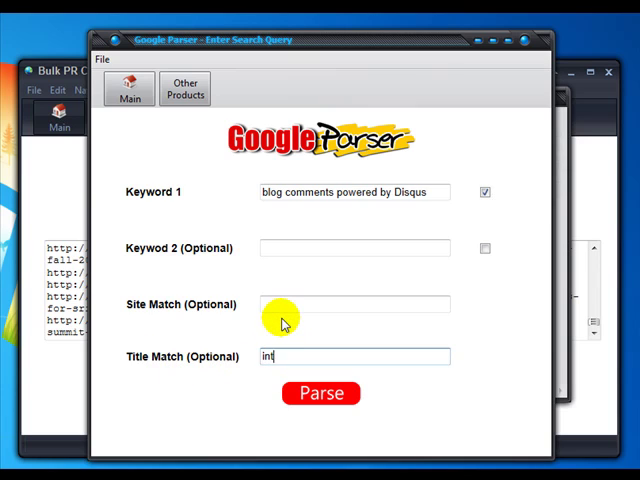
pyautogui.write('ernet')
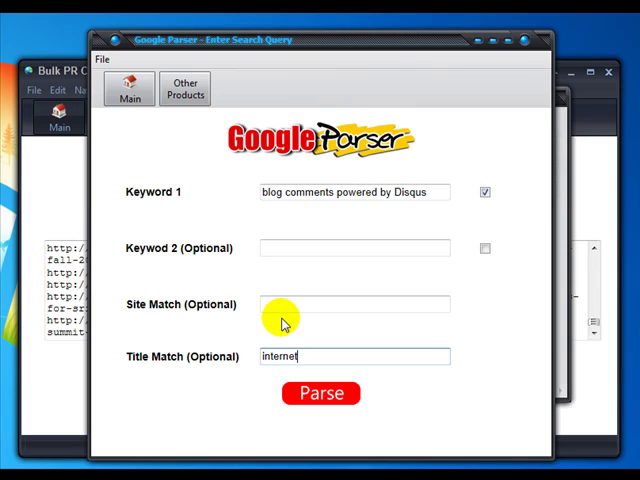
pyautogui.write('marketing')
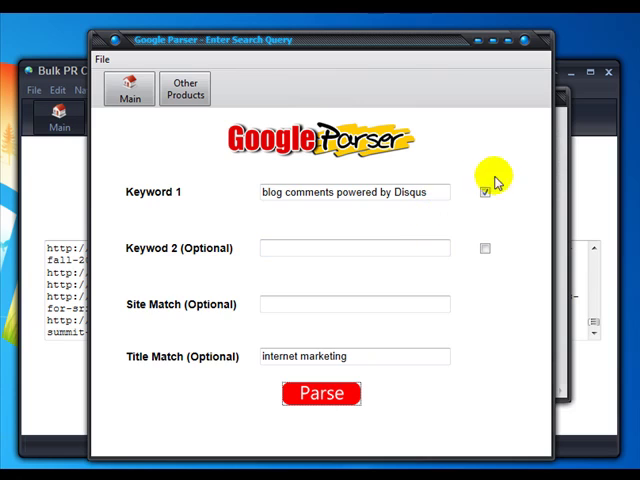
# Parse the search and export the extracted URLs as 'internet marketing 3'
pyautogui.click(320, 392)
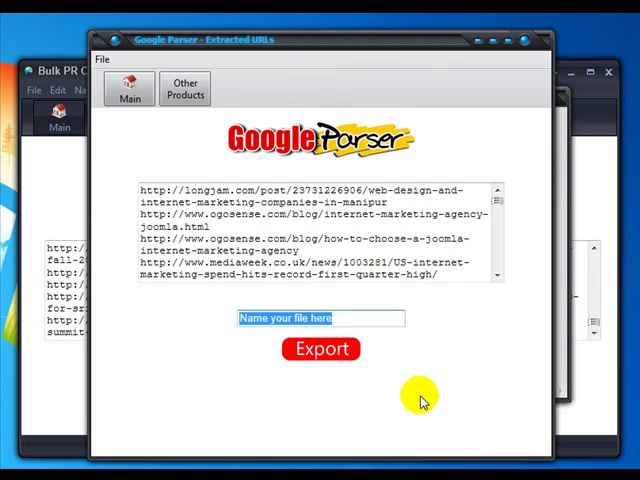
pyautogui.write('internet')
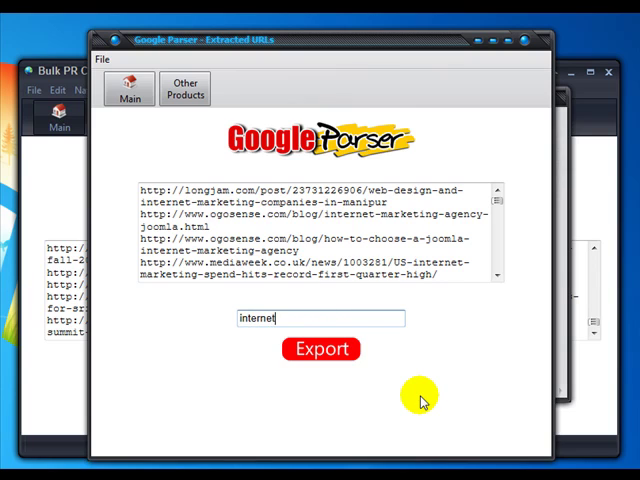
pyautogui.write('marketing 3')
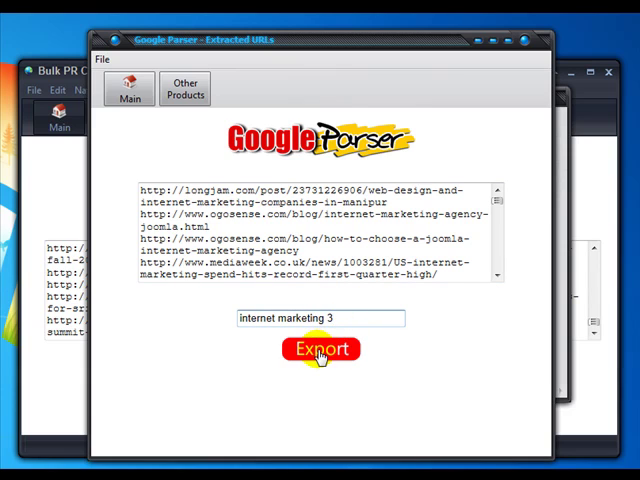
pyautogui.click(320, 348)
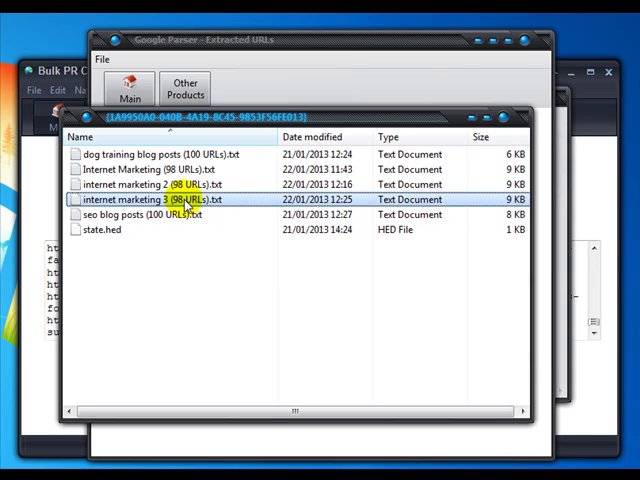
# View the 98 exported URLs in the 'internet marketing 3' text file in Notepad
pyautogui.doubleClick(150, 200)
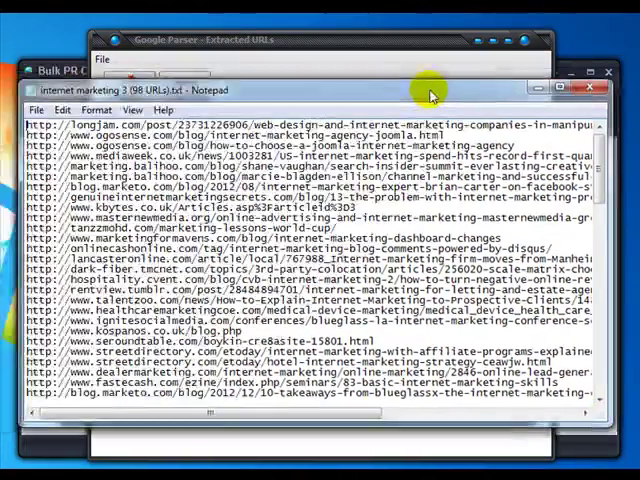
pyautogui.scroll(-3)
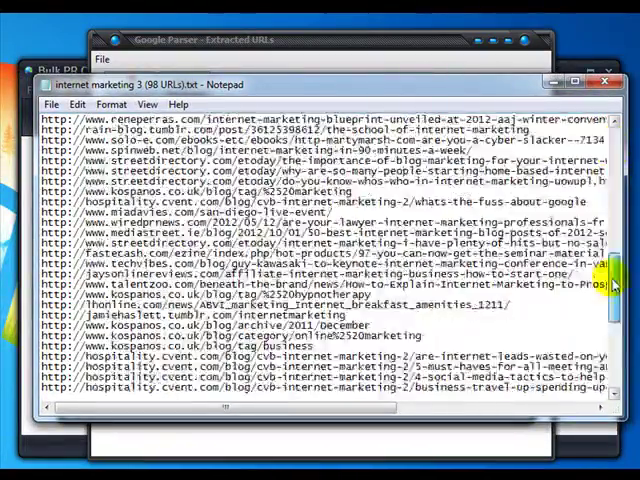
pyautogui.scroll(-3)
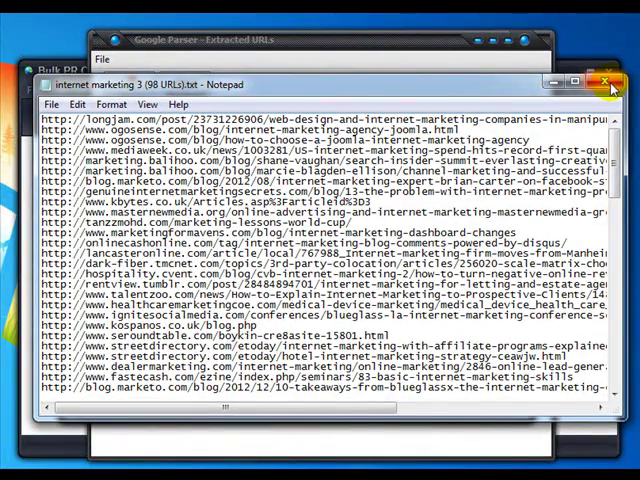
pyautogui.moveTo(336, 96)
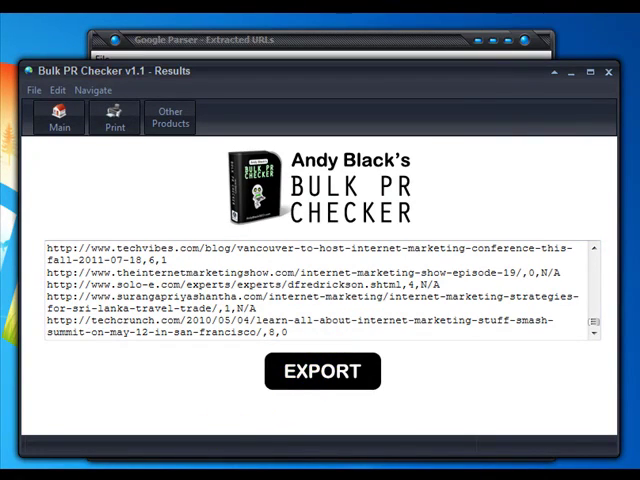
# Export the page-rank results from the Bulk PR Checker Results window
pyautogui.click(322, 372)
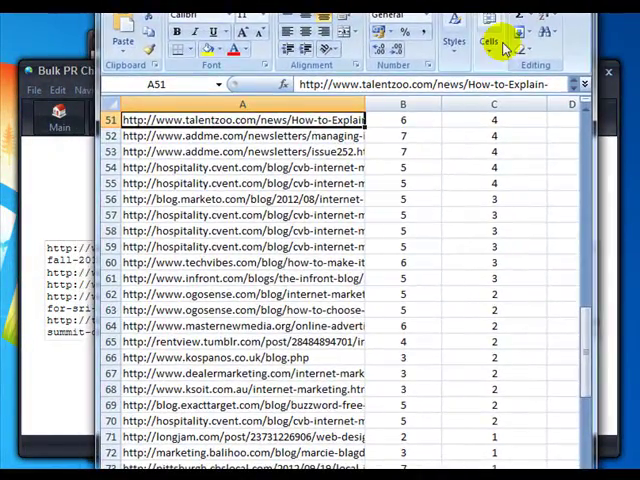
pyautogui.moveTo(578, 110); pyautogui.dragTo(578, 280)
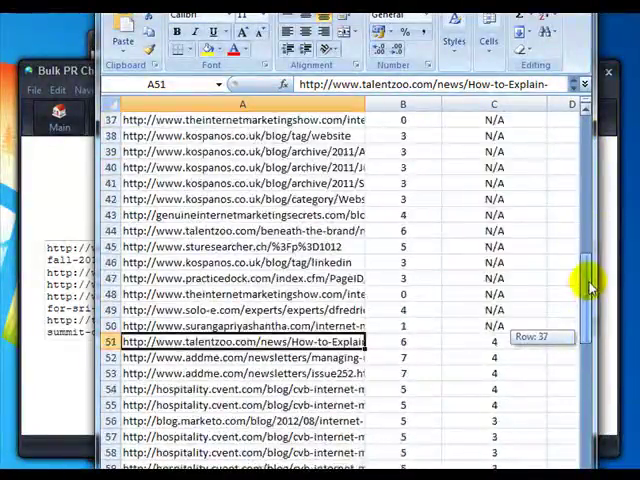
pyautogui.scroll(-3)
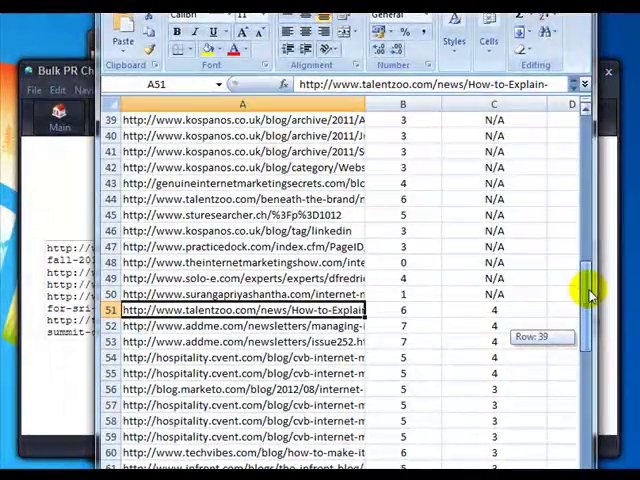
pyautogui.scroll(-3)
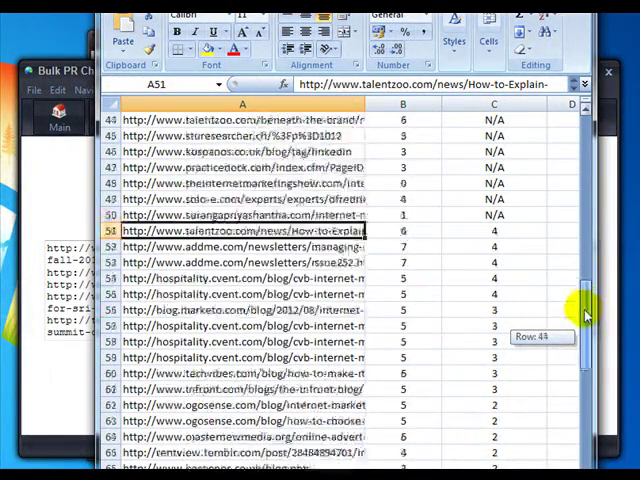
pyautogui.scroll(-3)
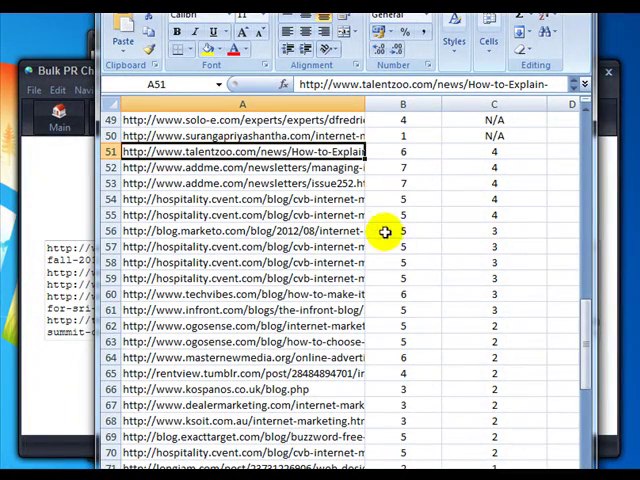
pyautogui.moveTo(532, 156)
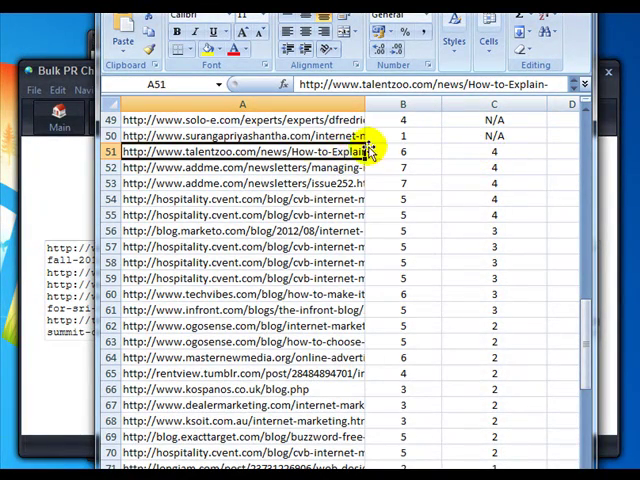
pyautogui.moveTo(508, 152)
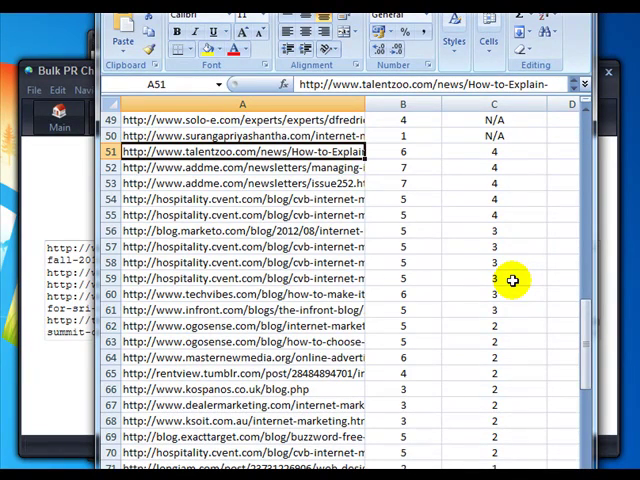
pyautogui.moveTo(500, 290)
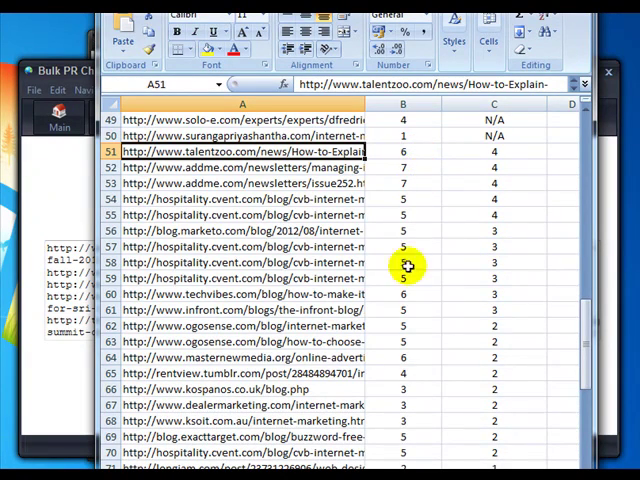
pyautogui.moveTo(416, 152)
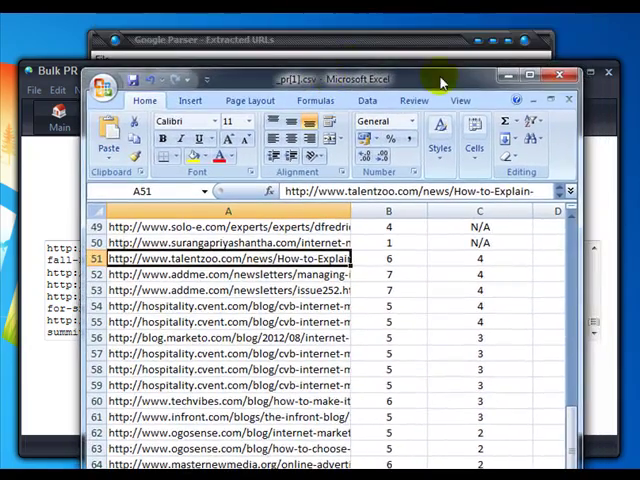
# Close the results CSV in Excel, discarding changes, returning to Google Parser
pyautogui.click(558, 74)
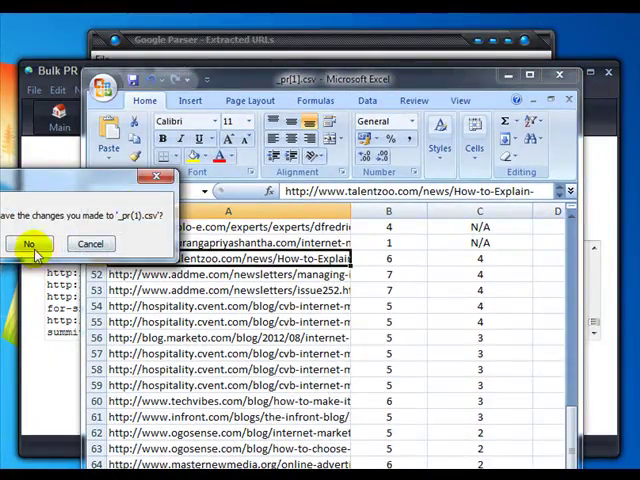
pyautogui.click(30, 244)
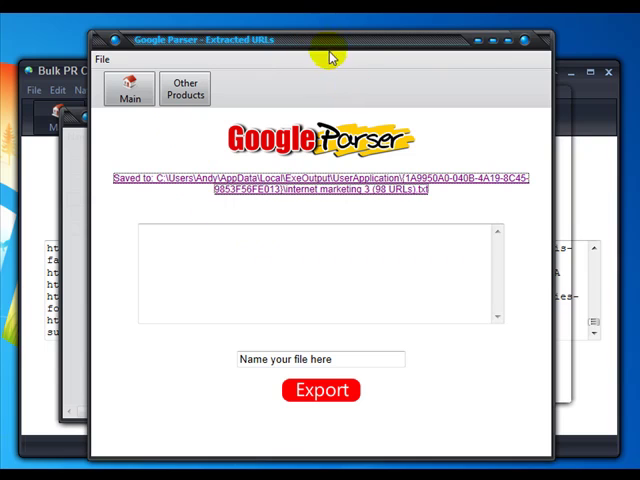
pyautogui.moveTo(592, 120)
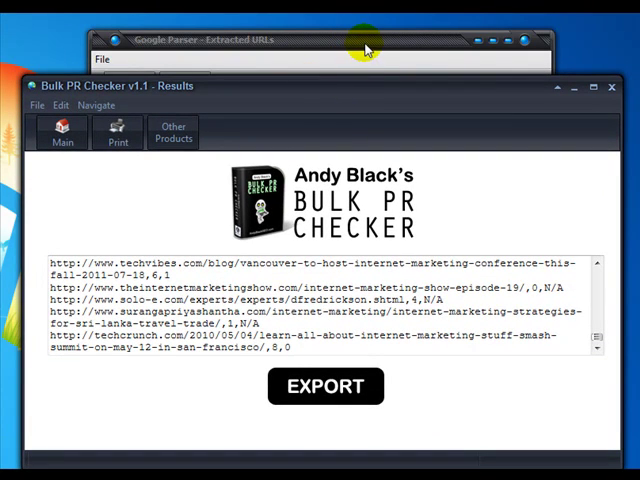
pyautogui.moveTo(368, 126)
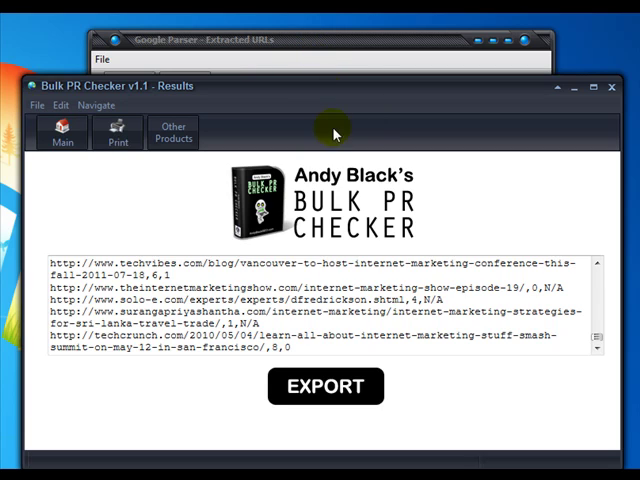
pyautogui.moveTo(336, 92)
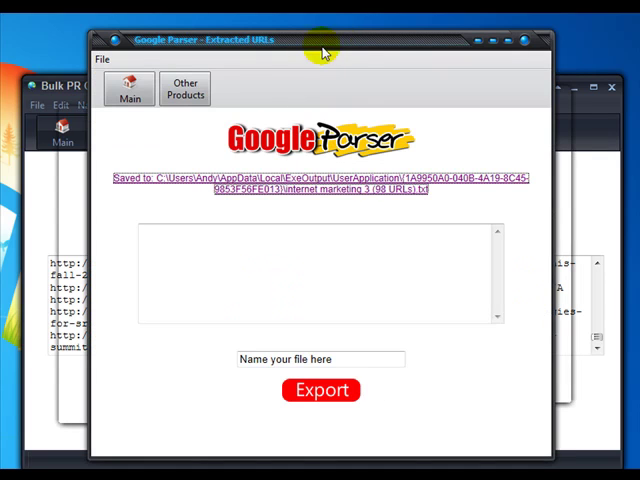
pyautogui.moveTo(358, 40)
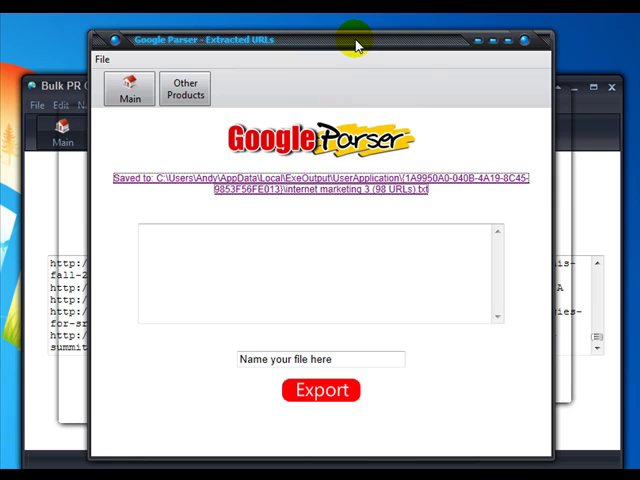
pyautogui.moveTo(592, 150)
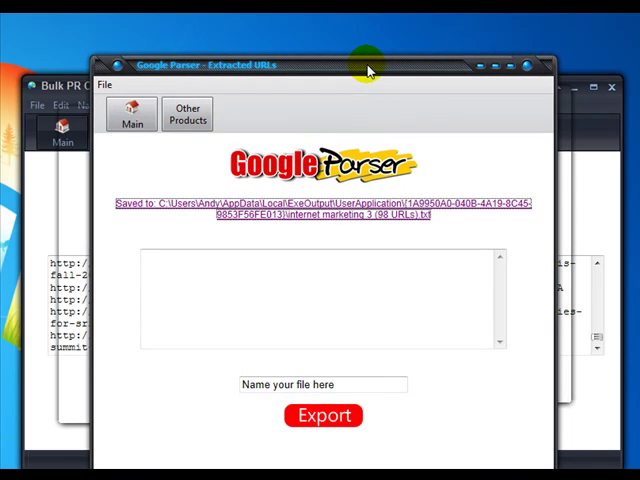
pyautogui.moveTo(376, 50)
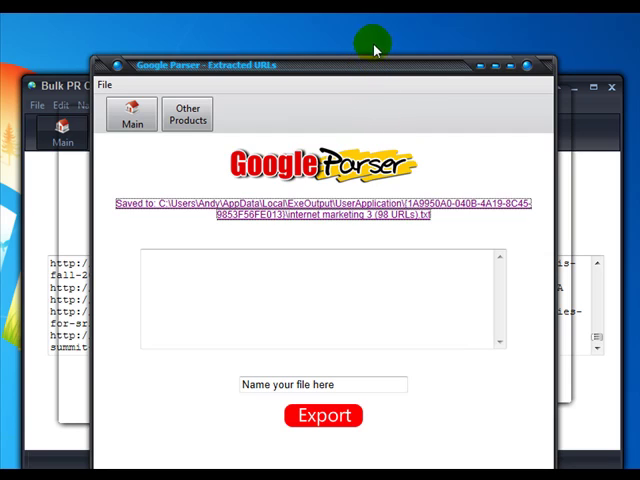
pyautogui.moveTo(372, 68)
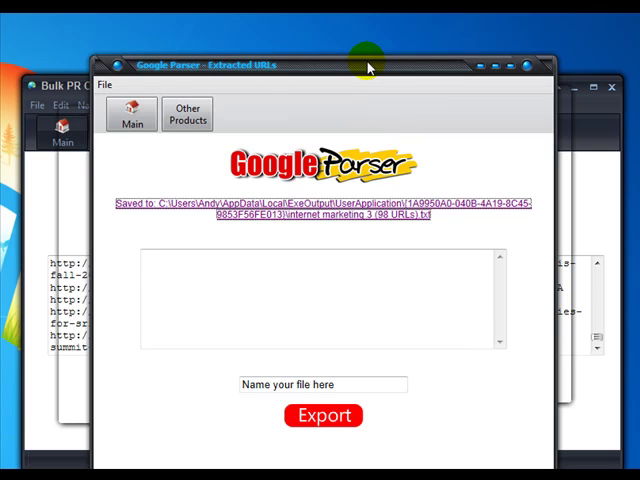
pyautogui.moveTo(538, 20)
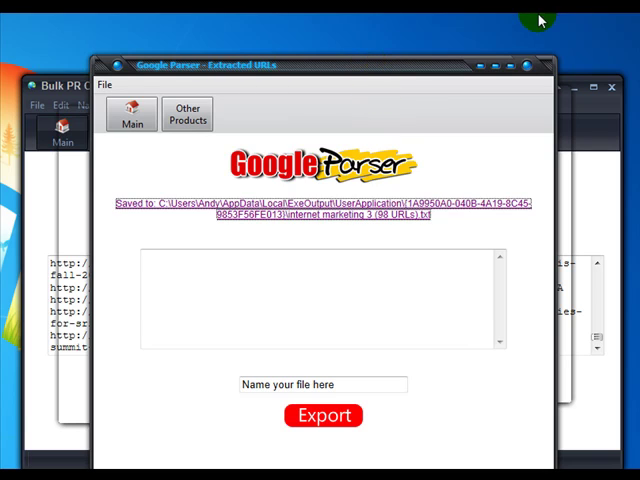